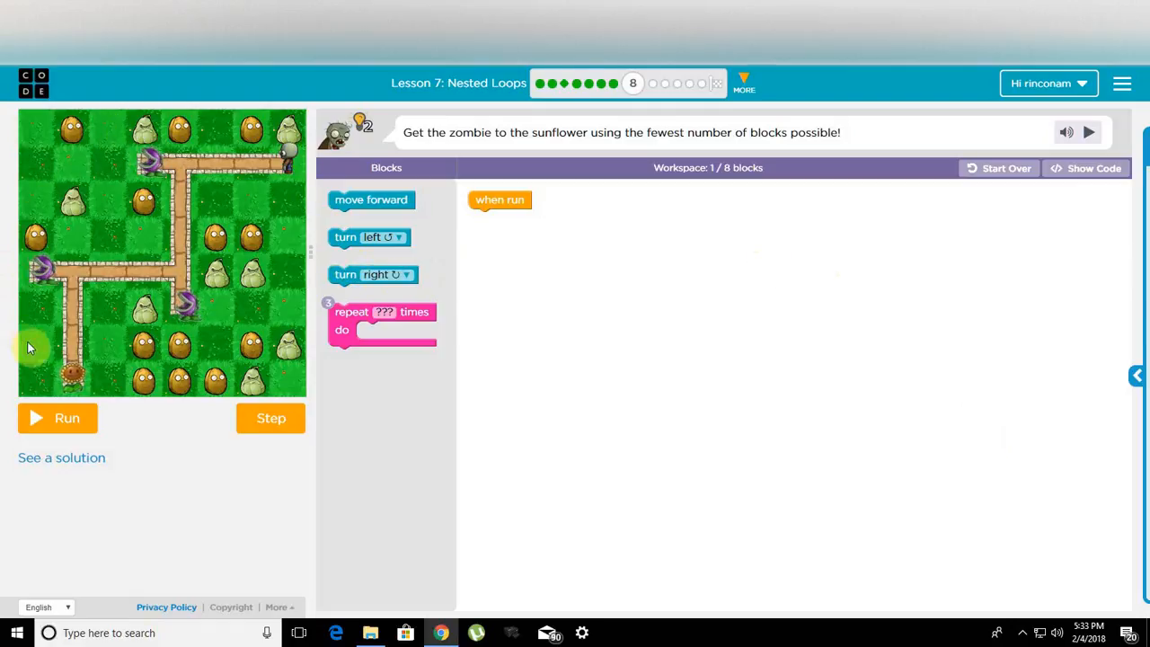
{"action": "mouse_move", "coordinate": [302, 204]}
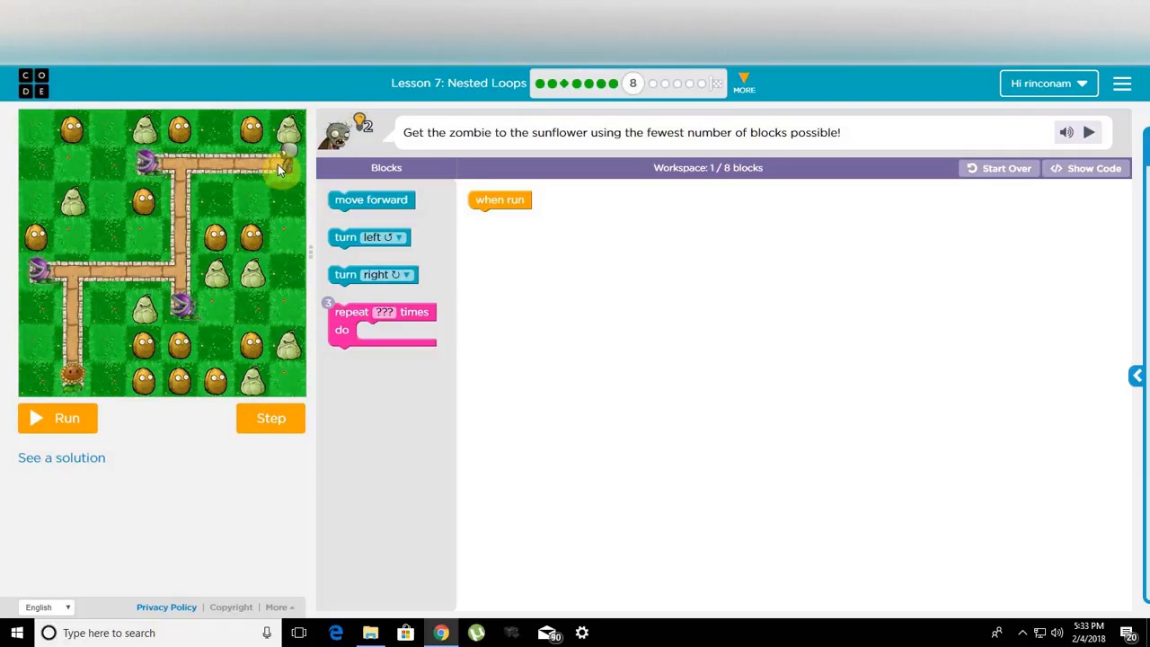
{"action": "mouse_move", "coordinate": [181, 244]}
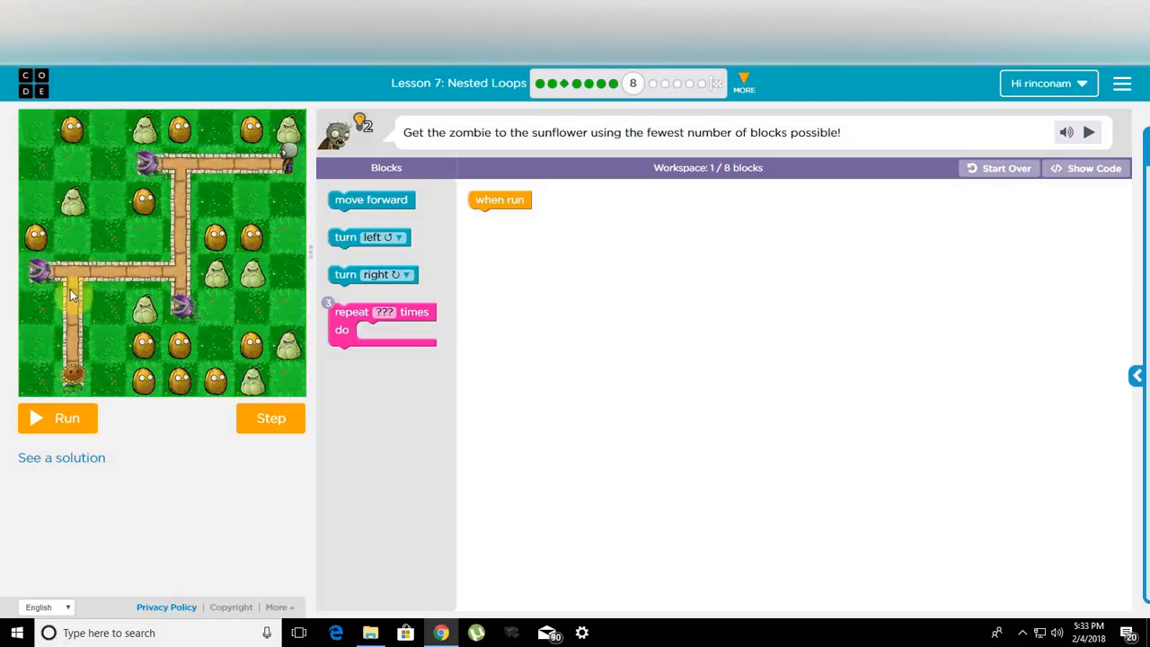
{"action": "mouse_move", "coordinate": [271, 352]}
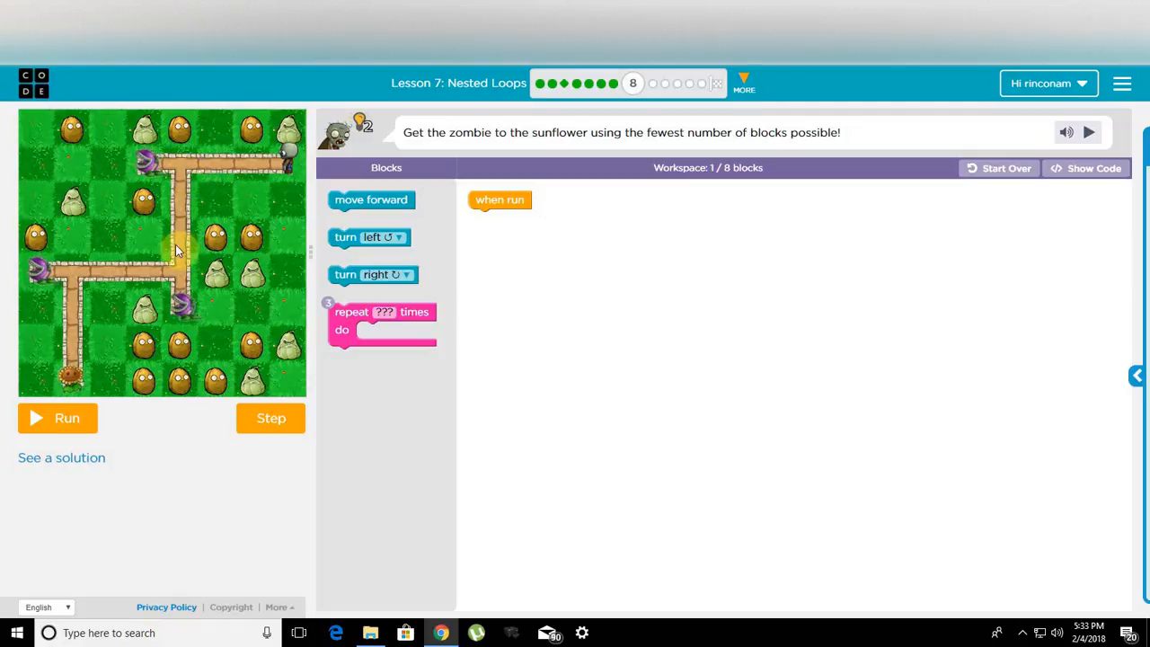
{"action": "mouse_move", "coordinate": [175, 277]}
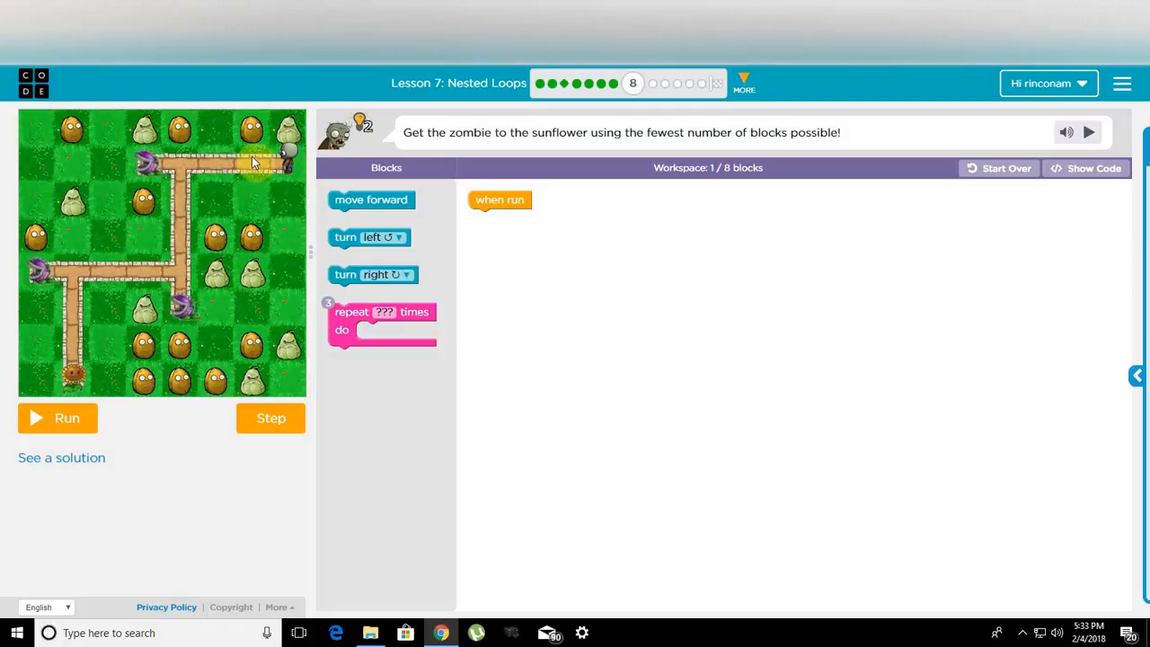
{"action": "mouse_move", "coordinate": [620, 299]}
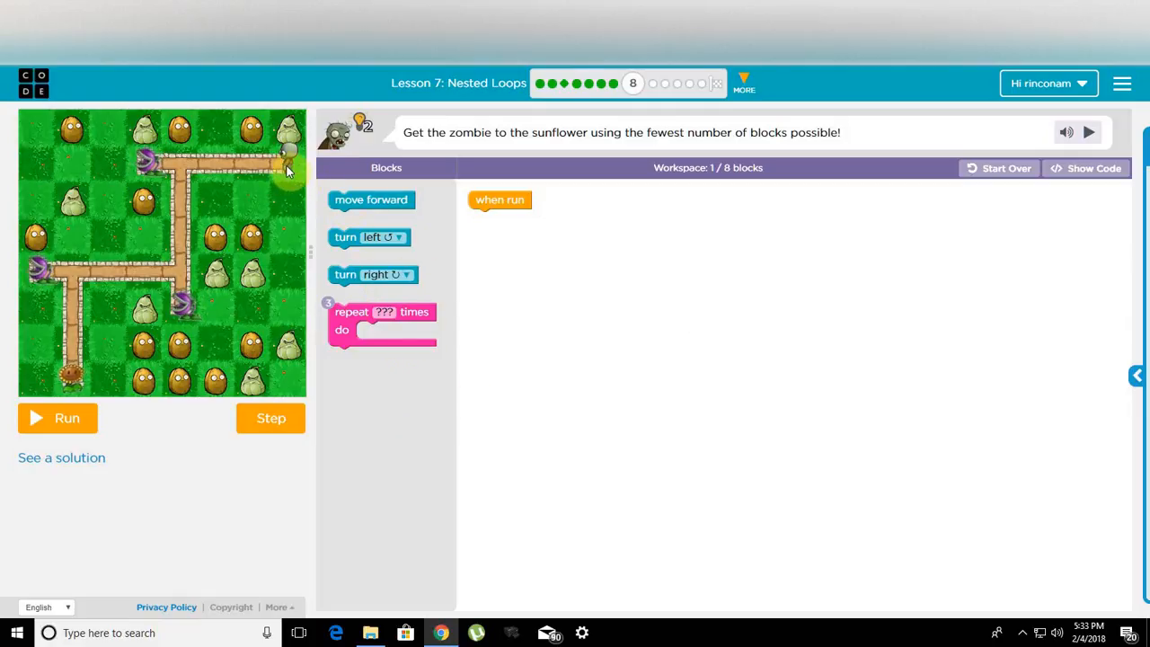
{"action": "mouse_move", "coordinate": [356, 208]}
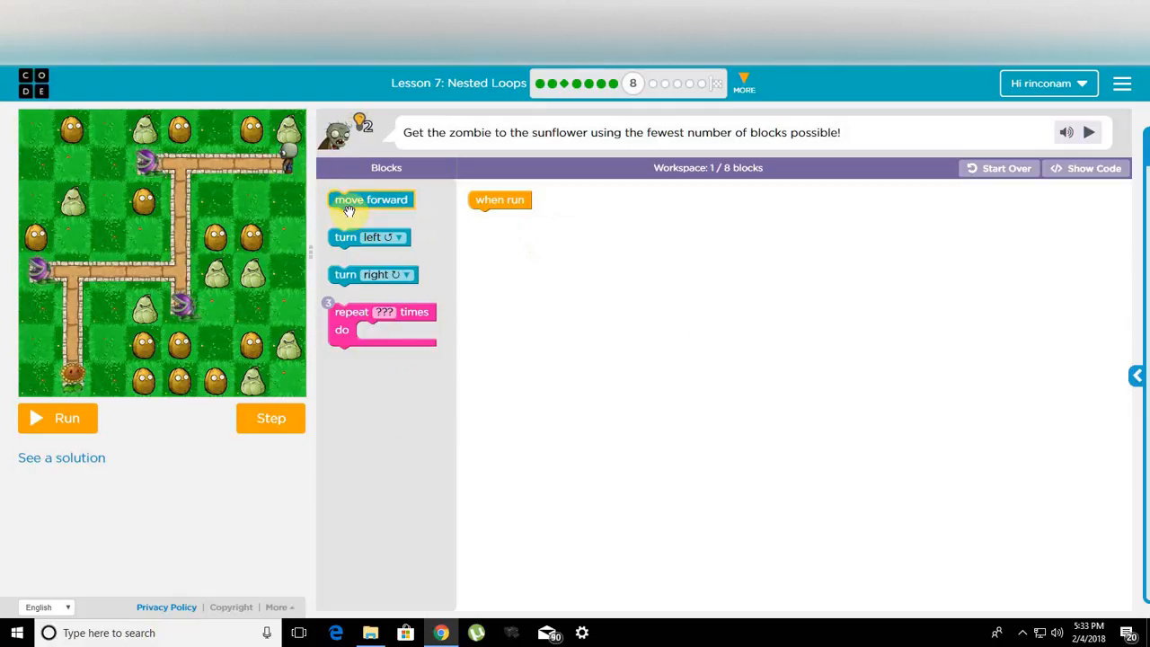
Place four loose blocks in the workspace: move forward, turn left, move forward, turn right
{"action": "left_click_drag", "start_coordinate": [371, 199], "coordinate": [550, 279]}
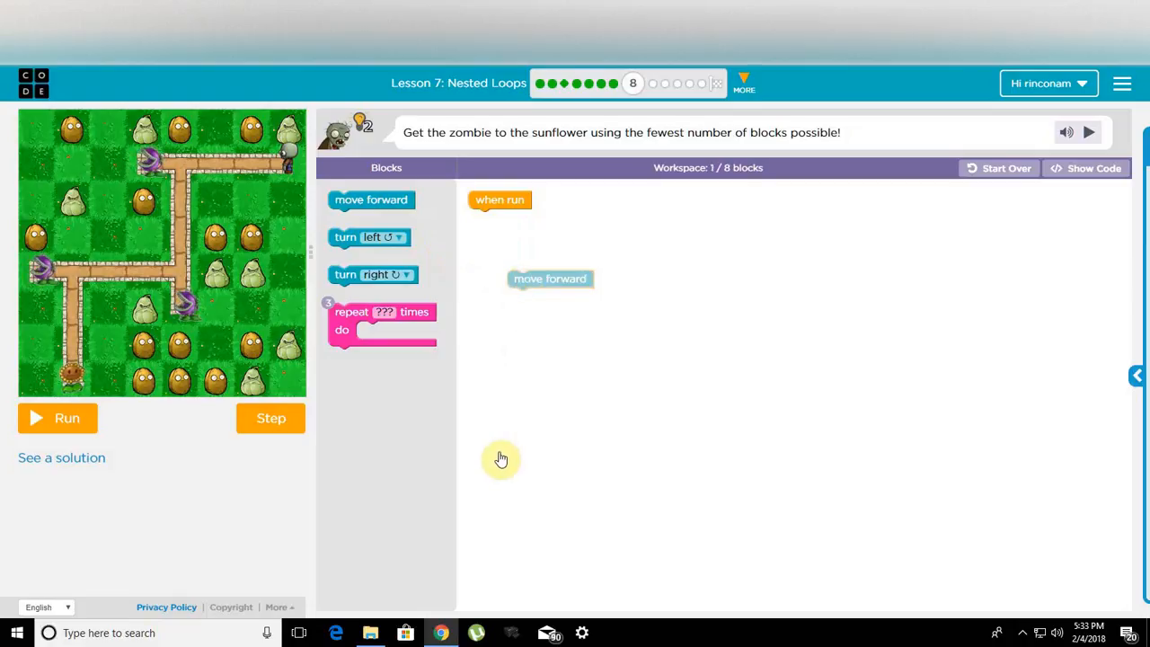
{"action": "mouse_move", "coordinate": [340, 367]}
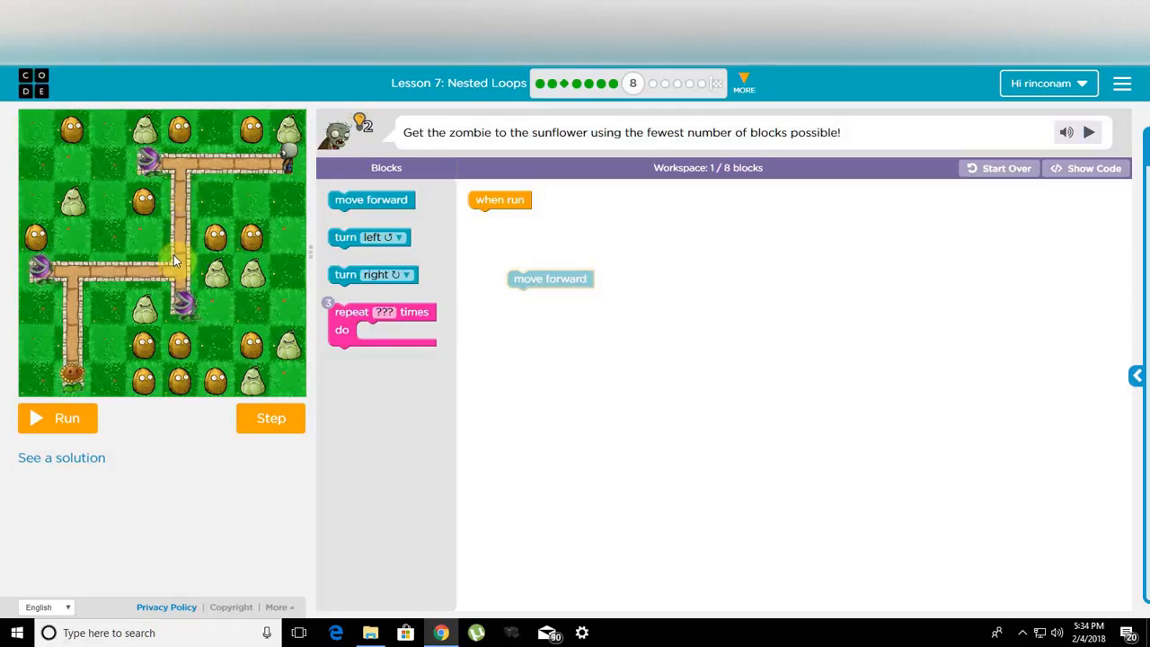
{"action": "left_click_drag", "start_coordinate": [368, 237], "coordinate": [534, 304]}
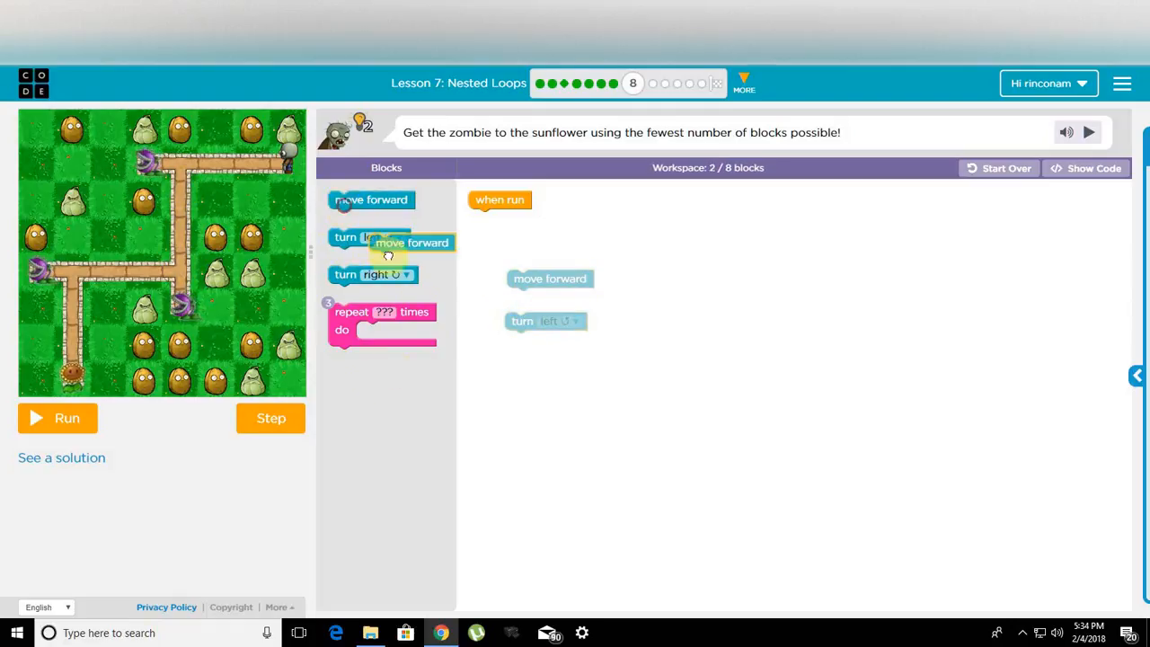
{"action": "left_click_drag", "start_coordinate": [371, 200], "coordinate": [549, 361]}
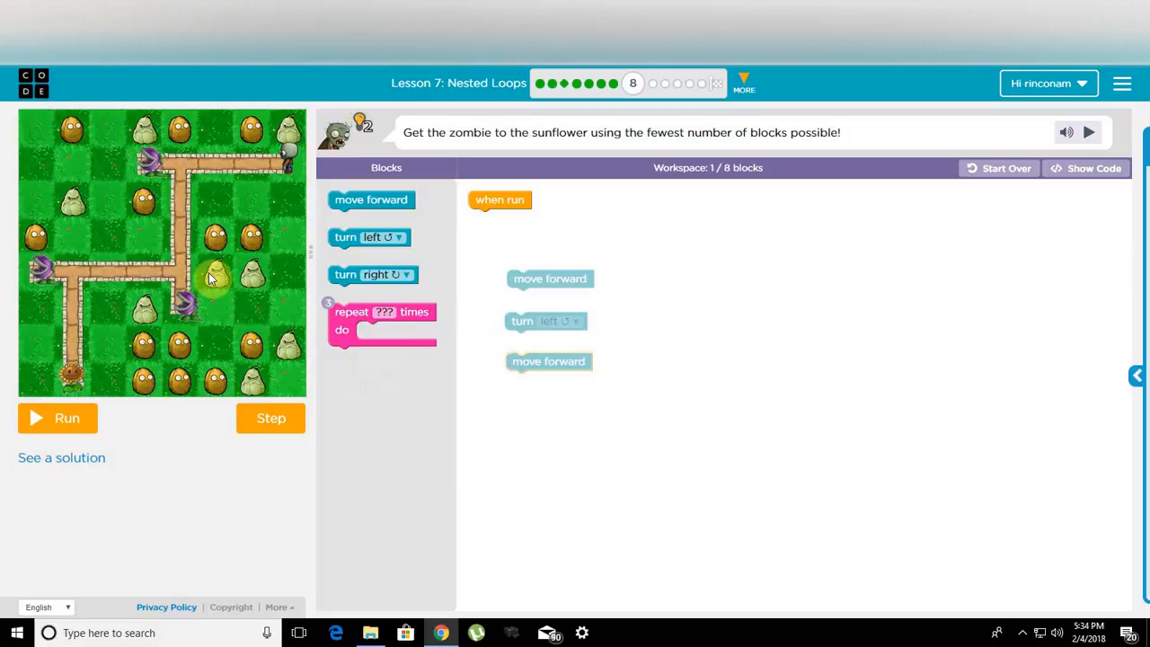
{"action": "left_click_drag", "start_coordinate": [364, 274], "coordinate": [507, 416]}
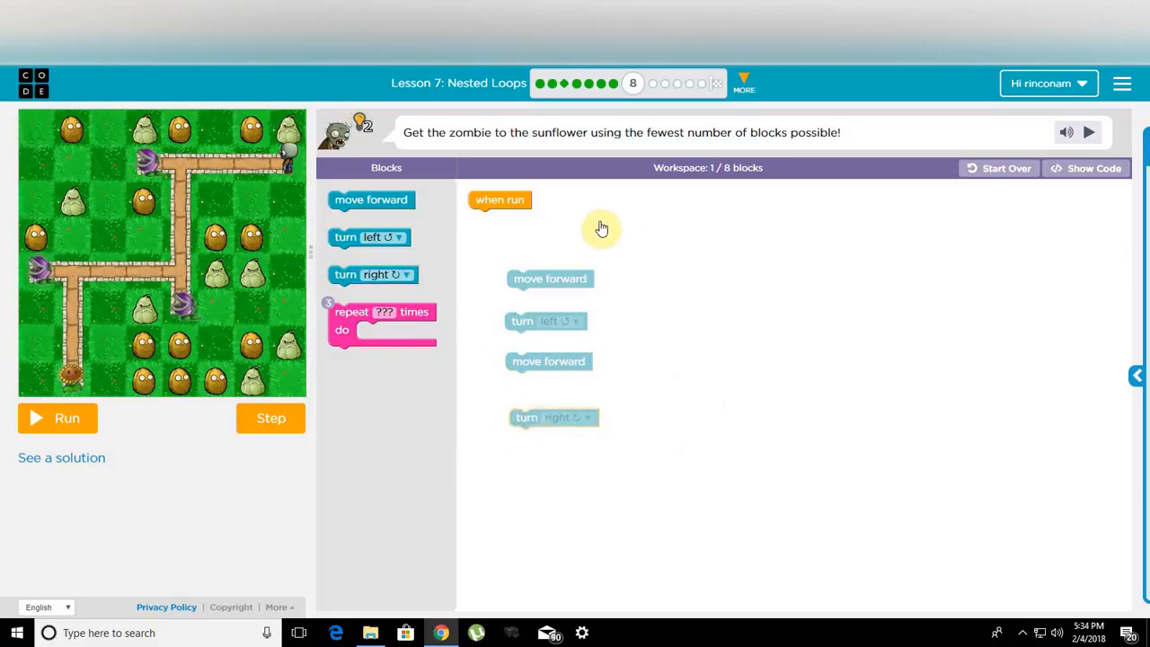
{"action": "mouse_move", "coordinate": [755, 387]}
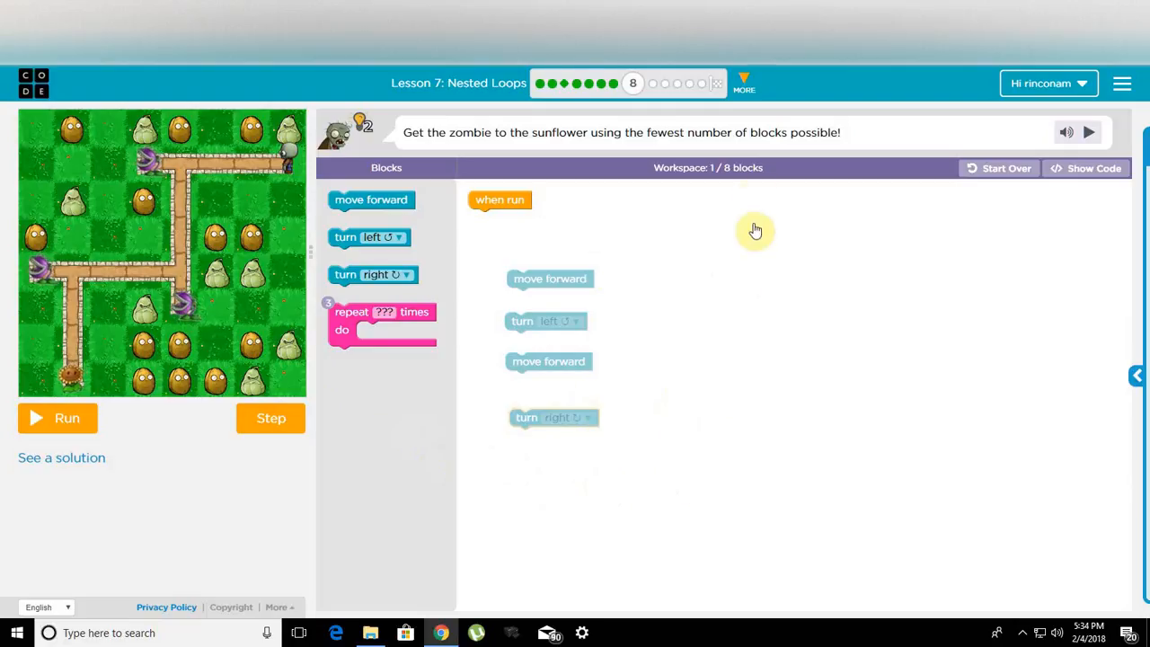
{"action": "mouse_move", "coordinate": [724, 305]}
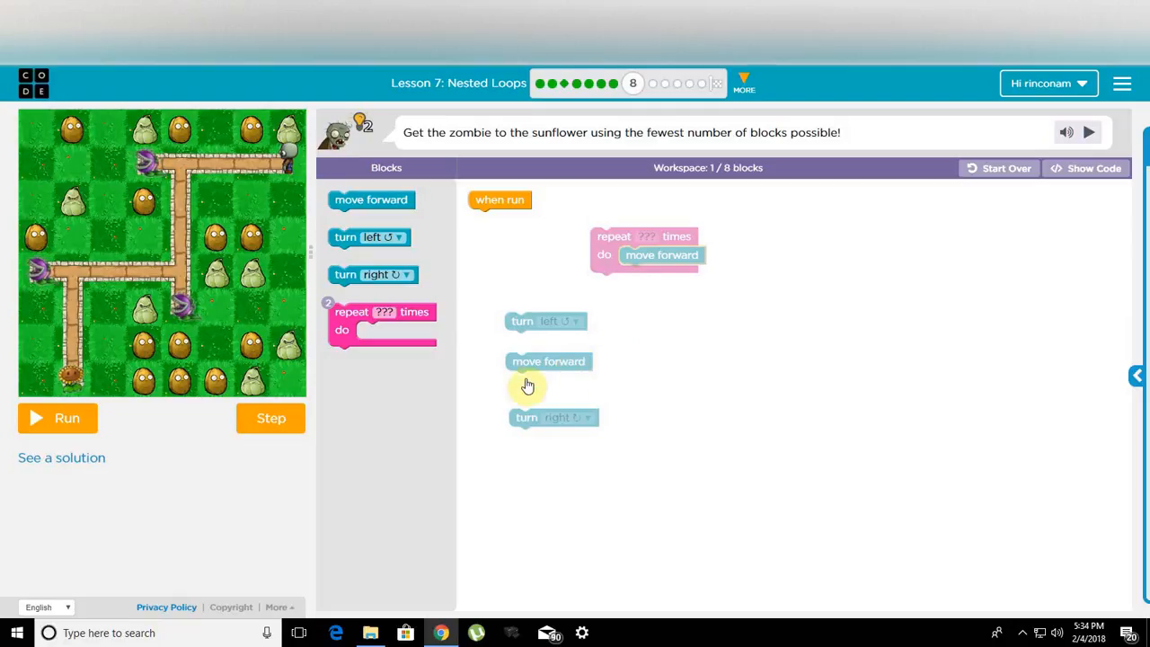
Attach turn left after the first repeat loop, then add a second repeat loop below it
{"action": "left_click_drag", "start_coordinate": [525, 320], "coordinate": [656, 236]}
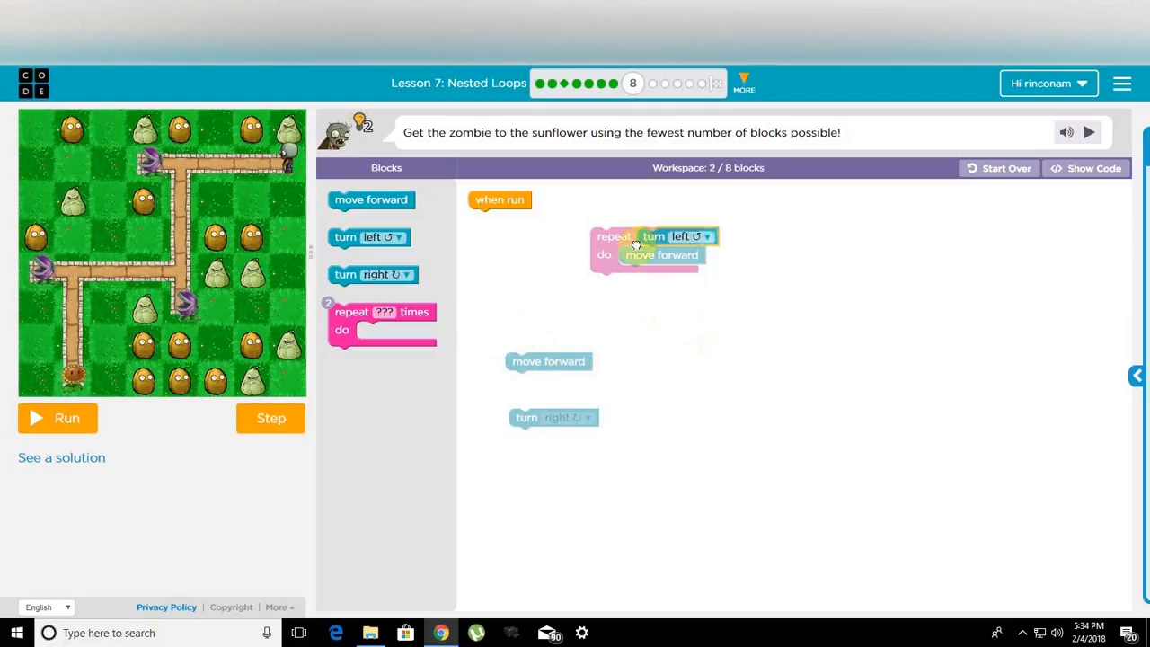
{"action": "left_click_drag", "start_coordinate": [654, 236], "coordinate": [606, 288]}
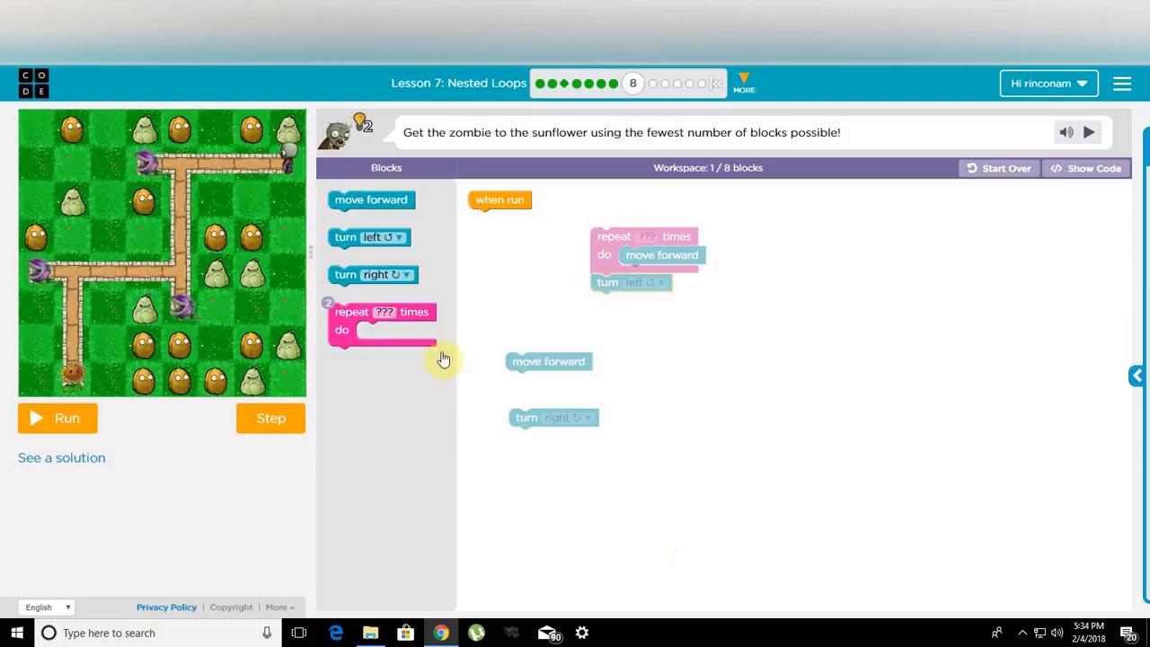
{"action": "left_click_drag", "start_coordinate": [381, 321], "coordinate": [633, 325]}
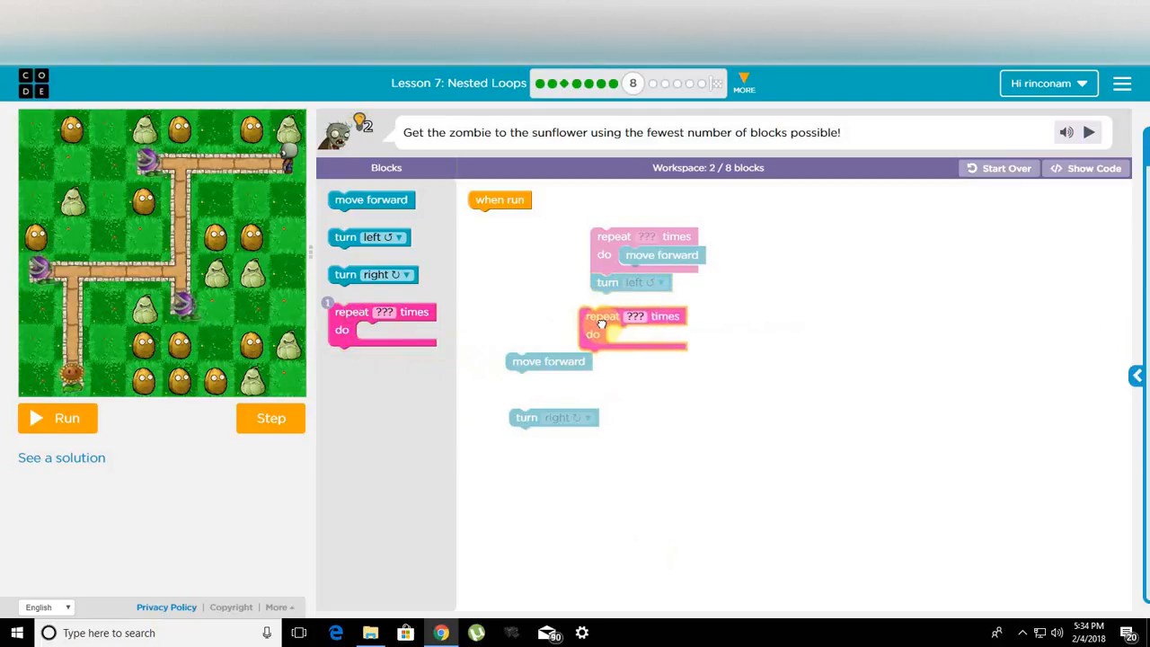
{"action": "left_click_drag", "start_coordinate": [634, 328], "coordinate": [644, 301]}
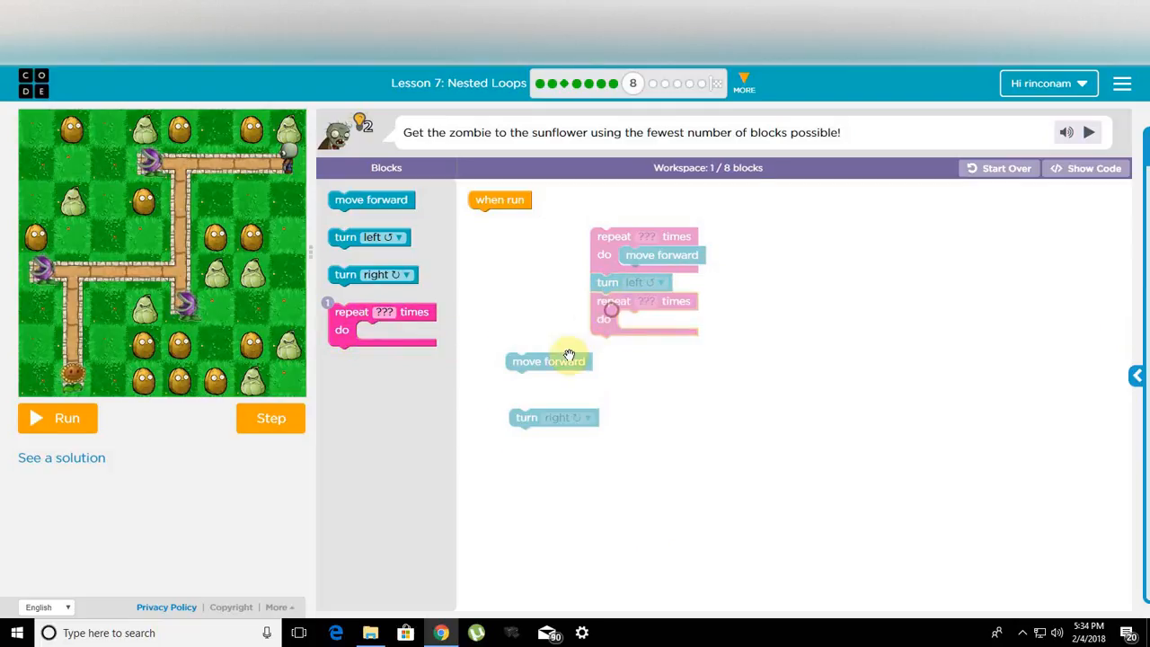
Put move forward inside the second loop, add turn right, and snap the stack under when run
{"action": "left_click_drag", "start_coordinate": [548, 361], "coordinate": [662, 320]}
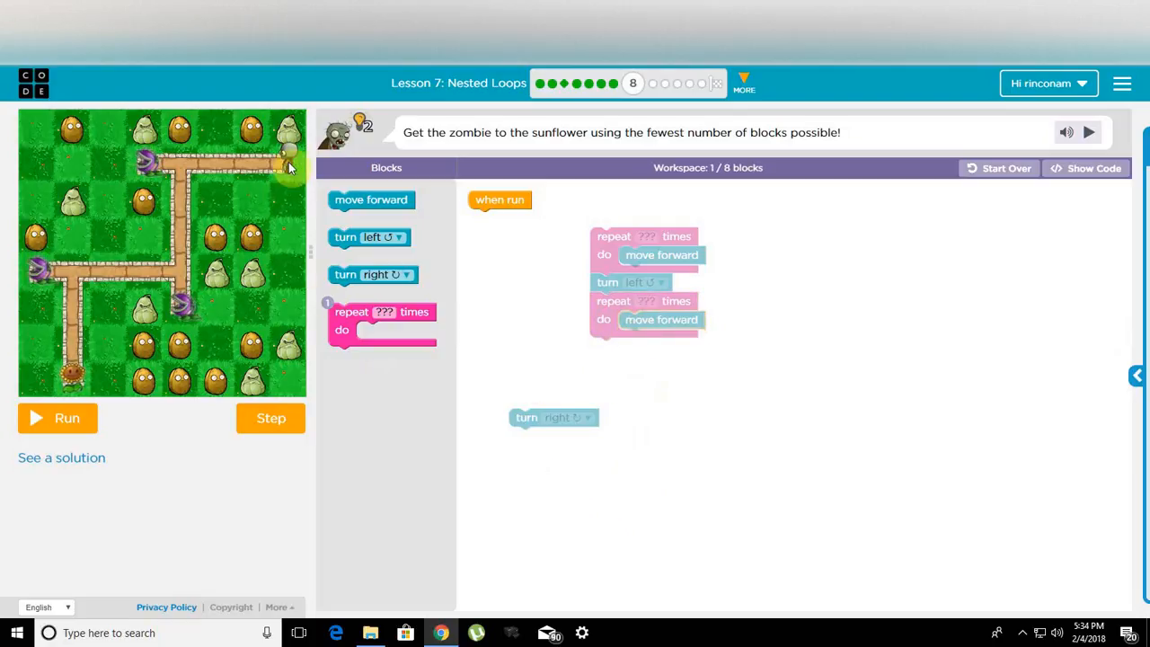
{"action": "left_click_drag", "start_coordinate": [552, 417], "coordinate": [624, 404]}
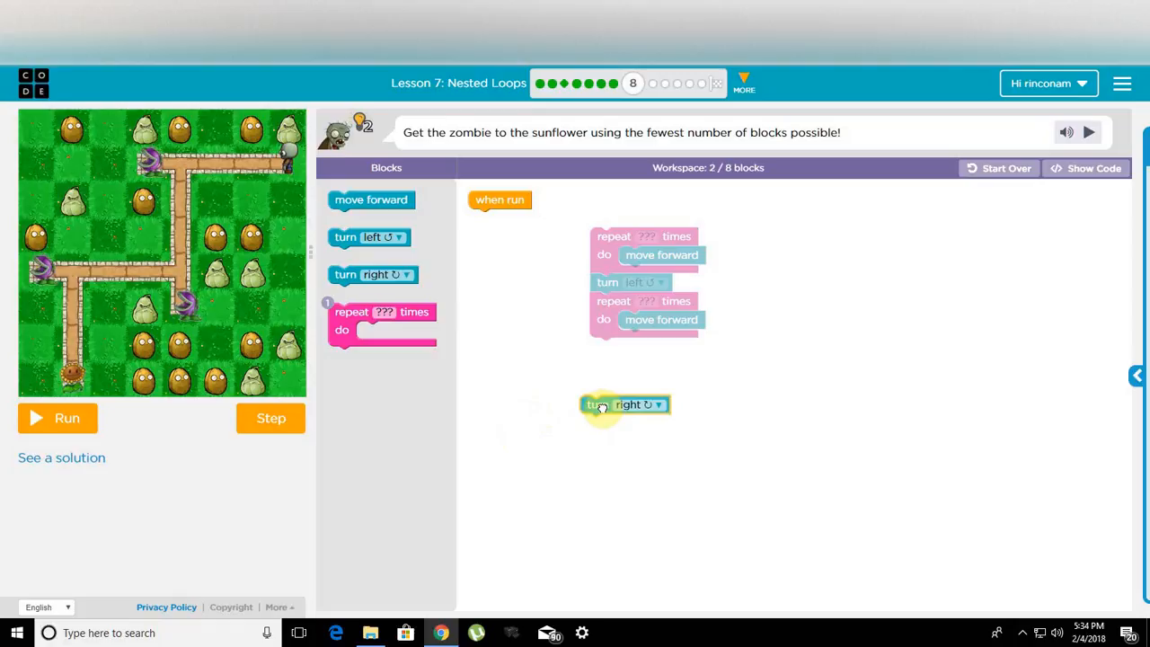
{"action": "left_click_drag", "start_coordinate": [602, 403], "coordinate": [606, 361]}
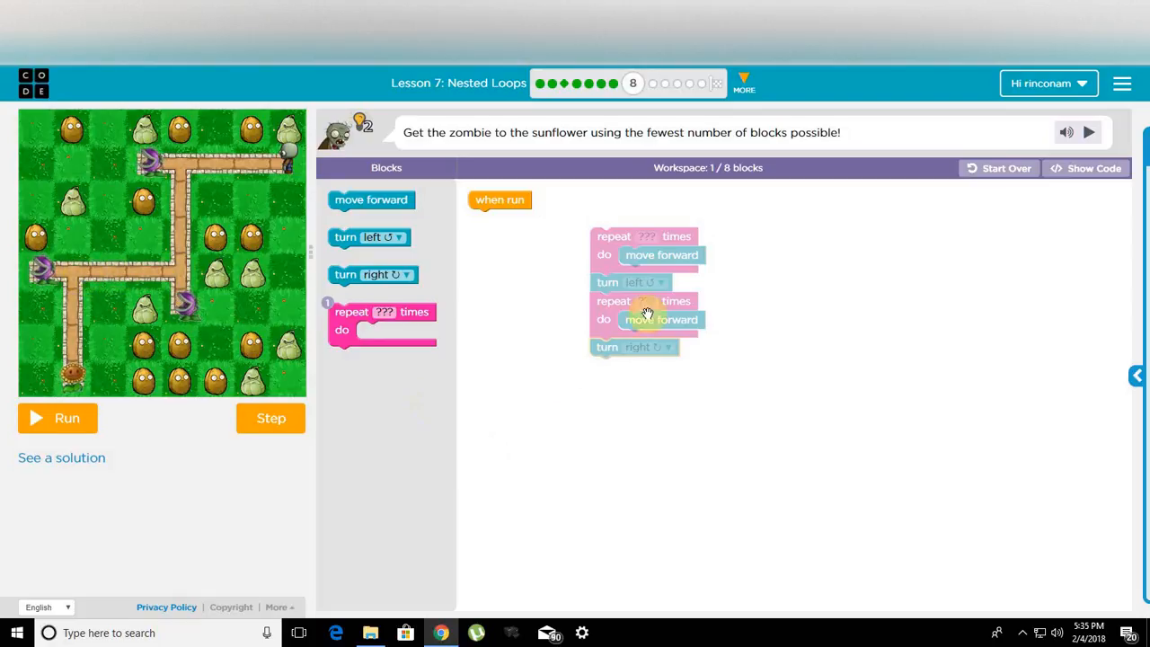
{"action": "left_click_drag", "start_coordinate": [645, 237], "coordinate": [525, 231]}
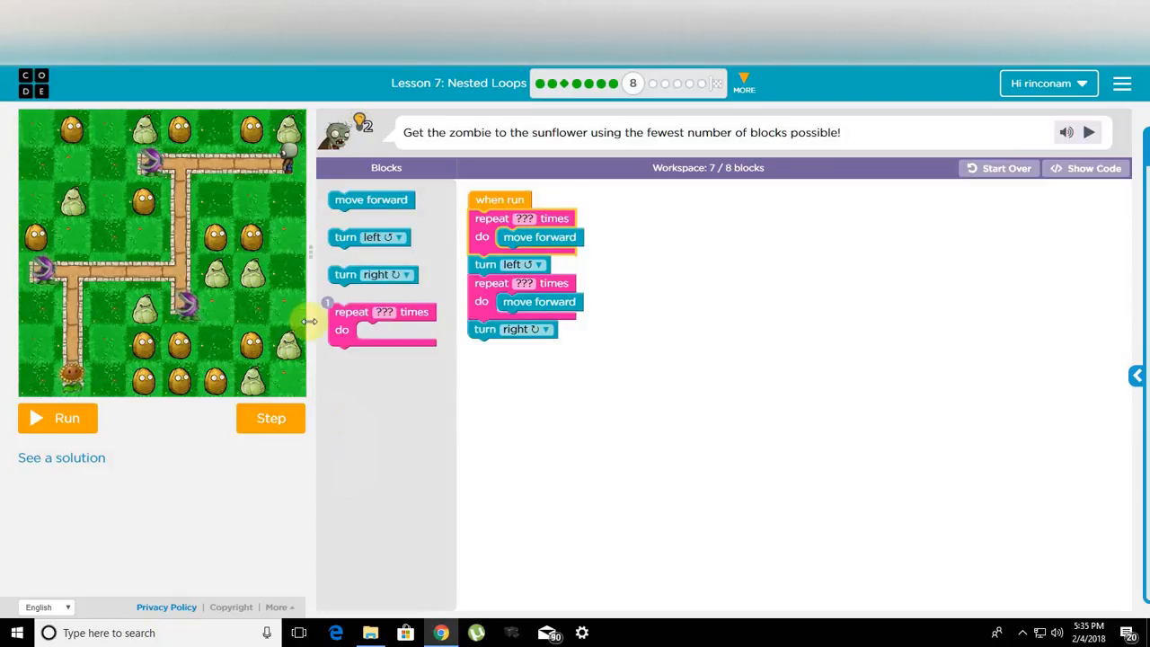
{"action": "mouse_move", "coordinate": [229, 197]}
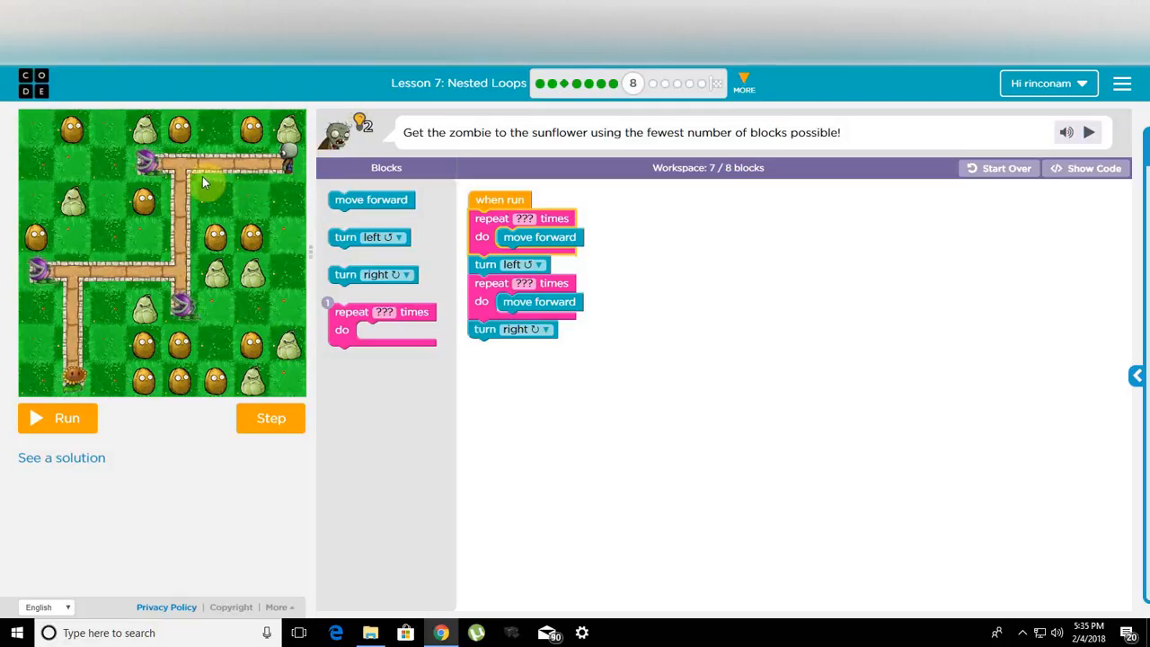
{"action": "mouse_move", "coordinate": [269, 199]}
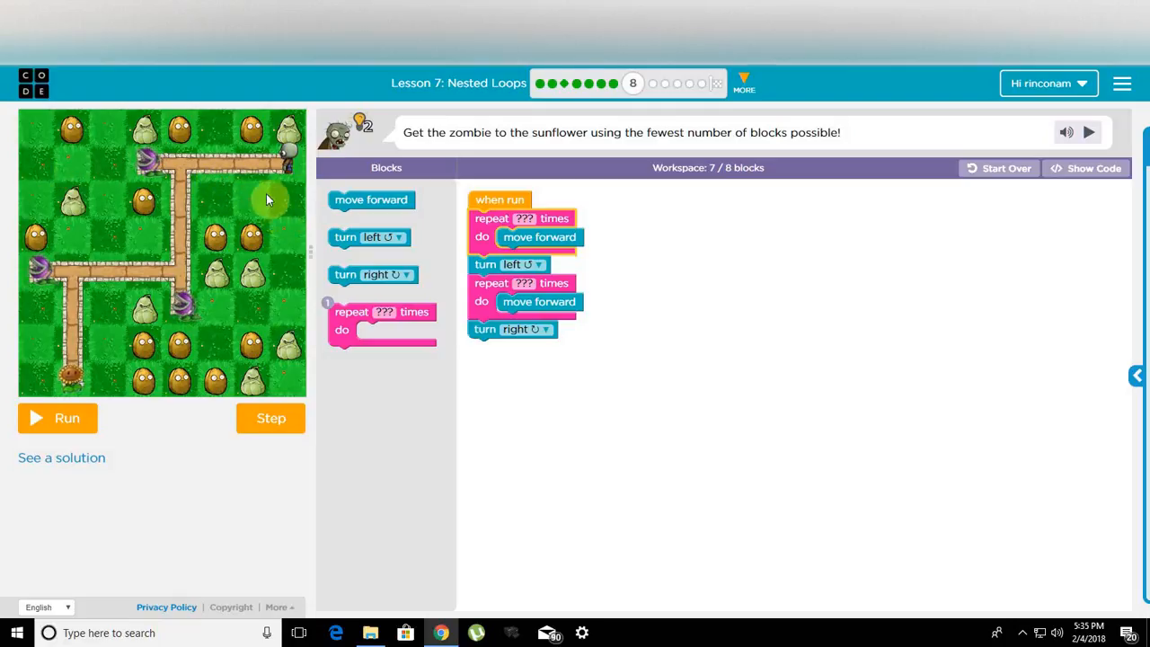
{"action": "mouse_move", "coordinate": [223, 185]}
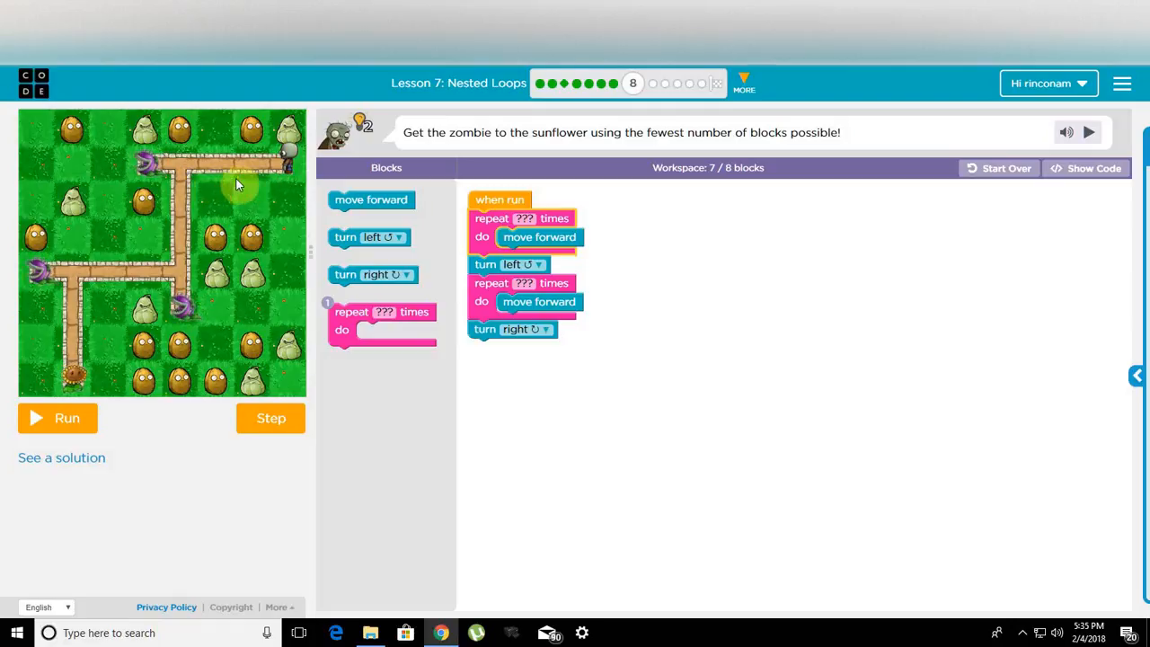
{"action": "mouse_move", "coordinate": [321, 396]}
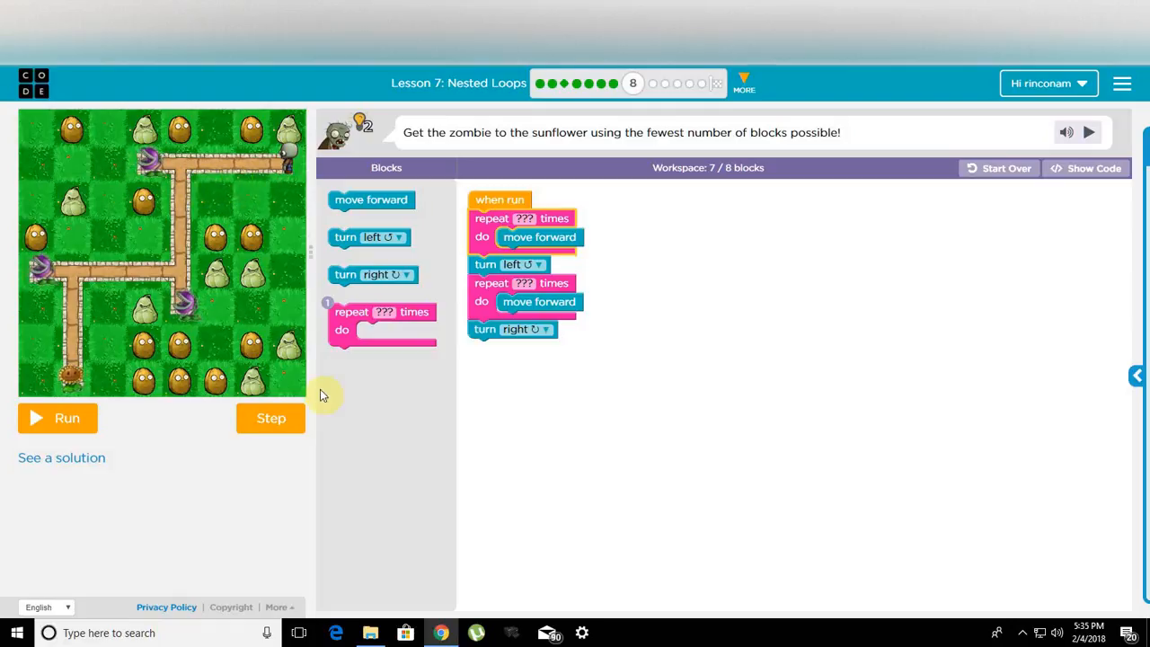
Change both repeat loops' ??? counts to 3
{"action": "left_click", "coordinate": [532, 218]}
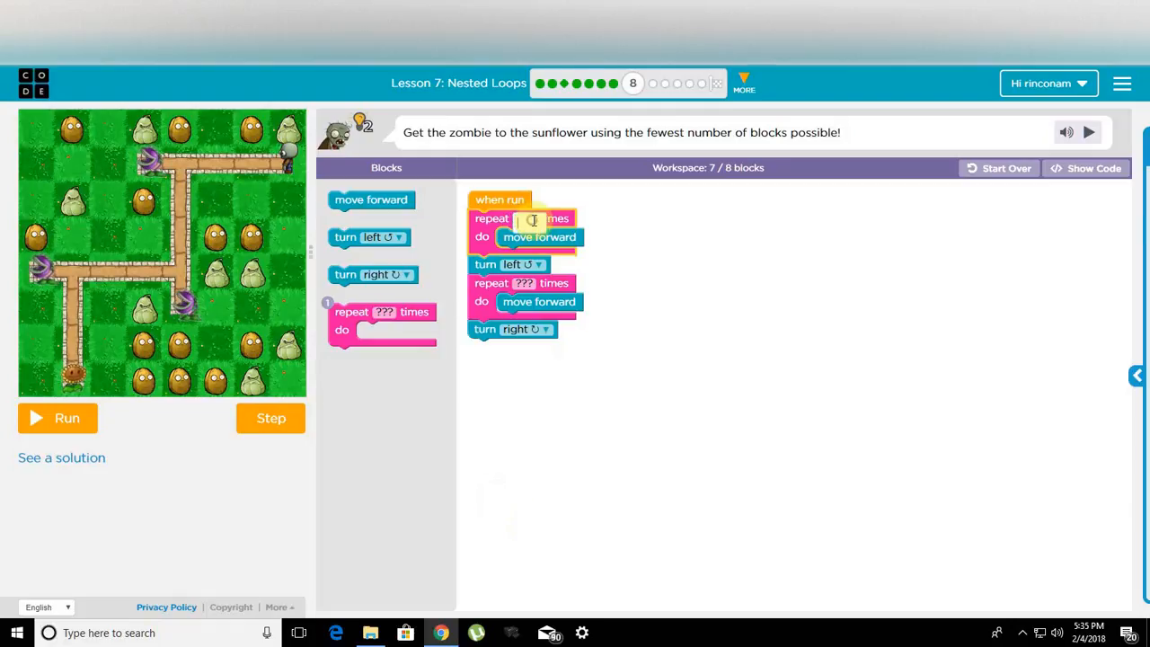
{"action": "type", "text": "3"}
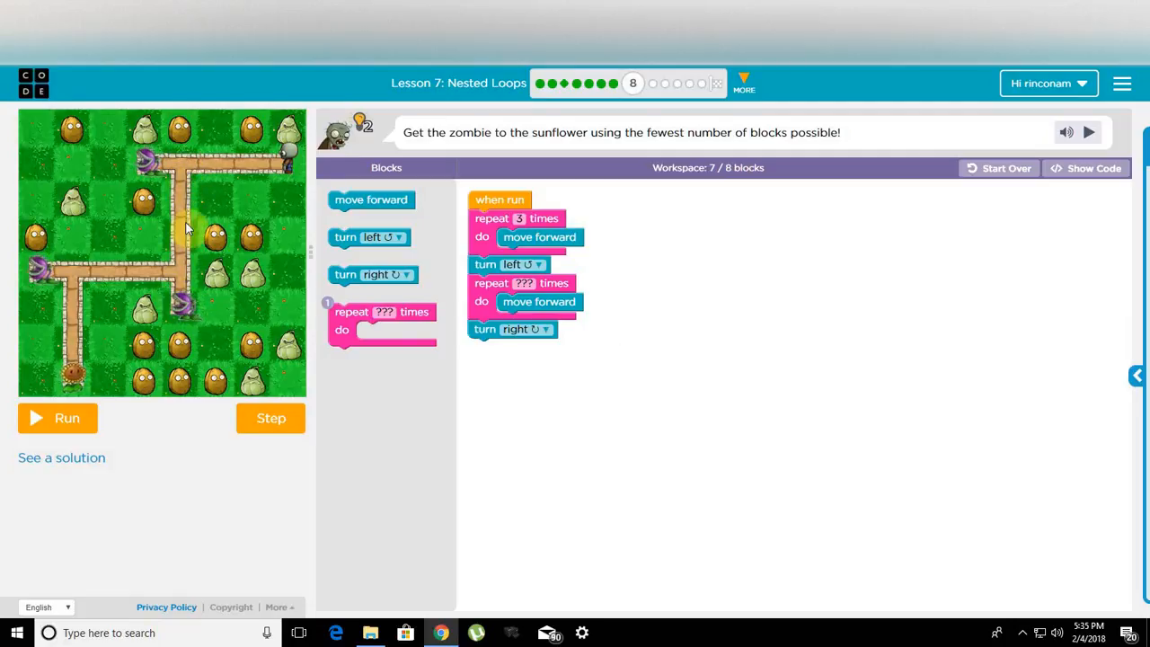
{"action": "mouse_move", "coordinate": [43, 118]}
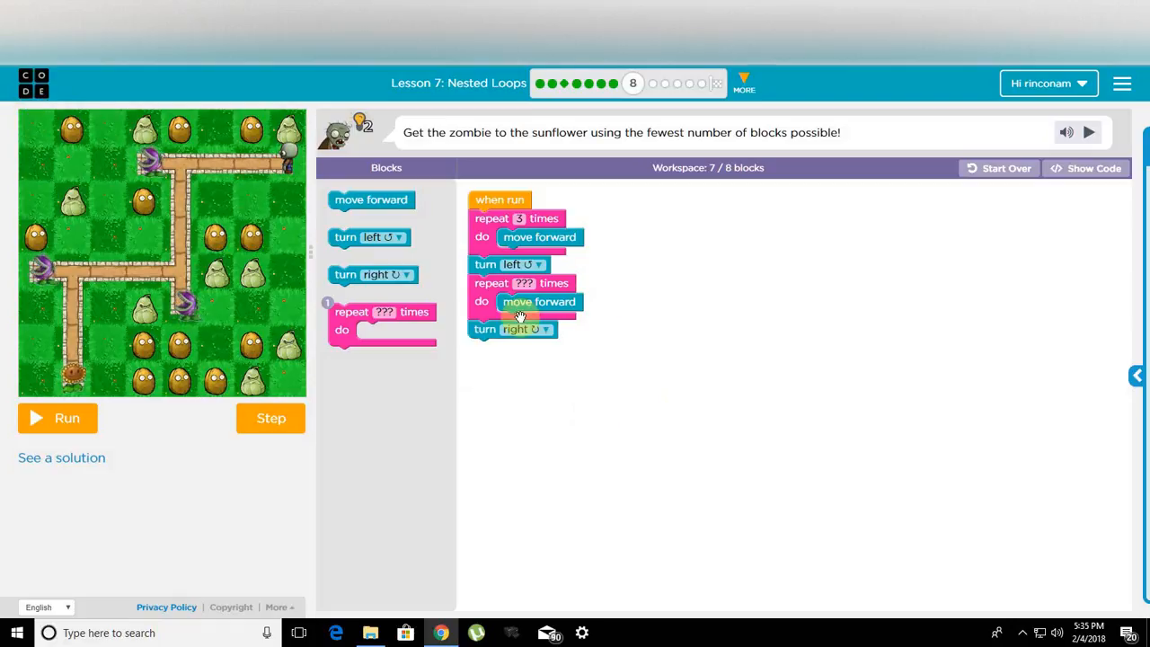
{"action": "left_click", "coordinate": [529, 283]}
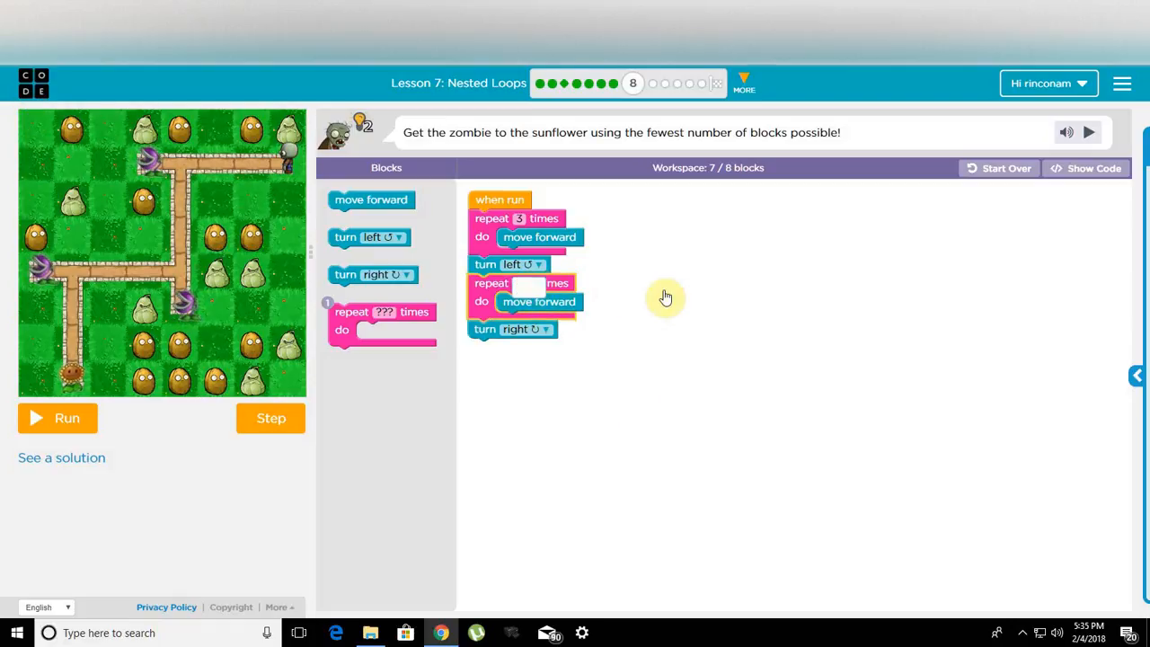
{"action": "type", "text": "3"}
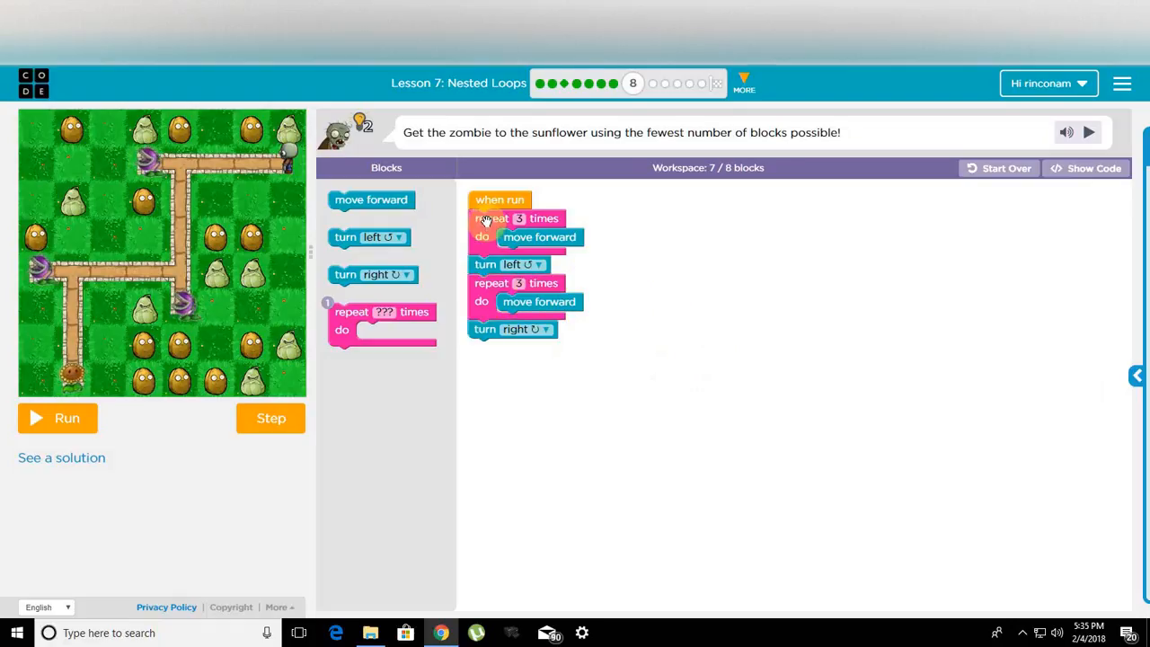
Run the program, see the 'not quite right yet' message, and detach the loop stack from when run
{"action": "left_click", "coordinate": [59, 418]}
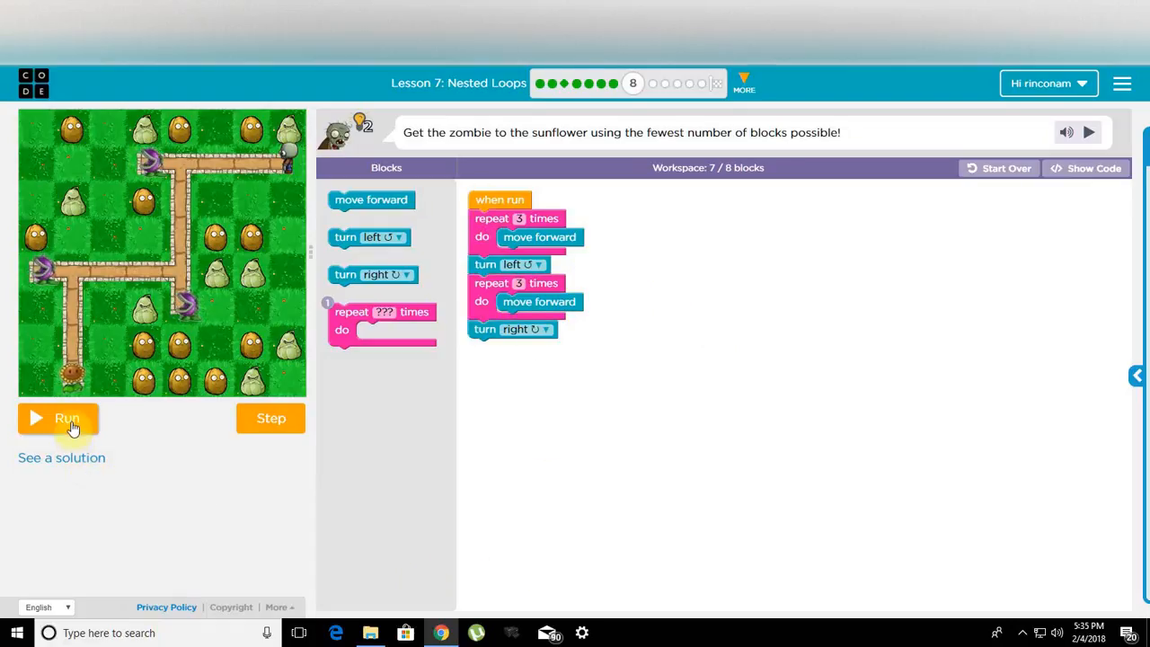
{"action": "left_click", "coordinate": [59, 419]}
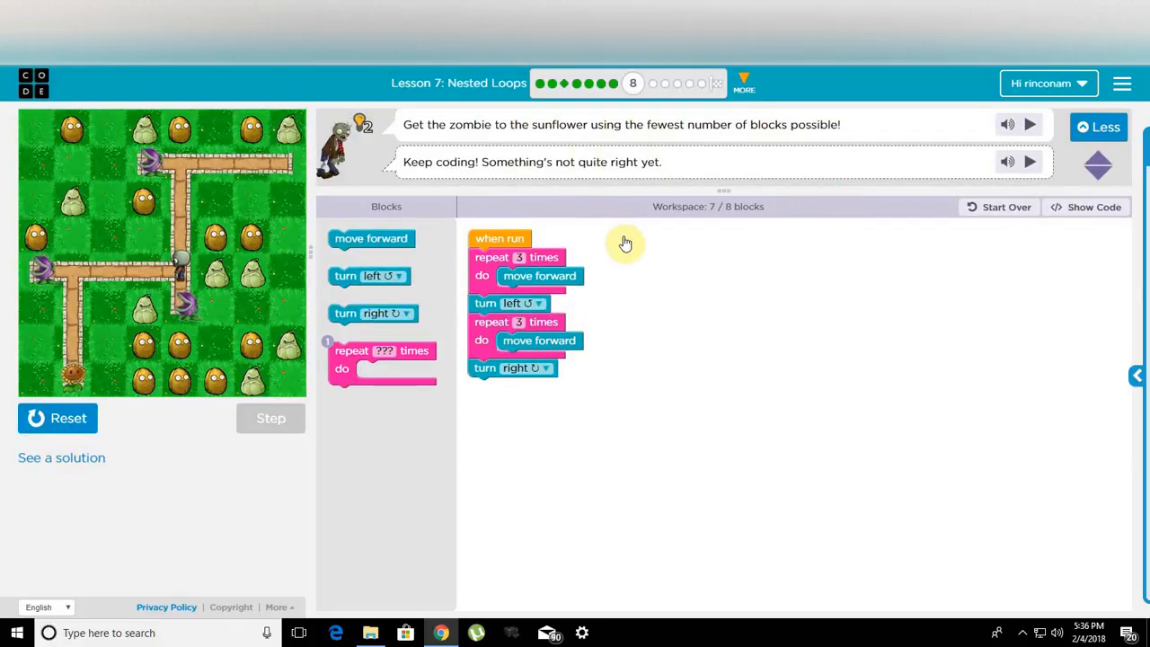
{"action": "left_click_drag", "start_coordinate": [491, 257], "coordinate": [542, 317]}
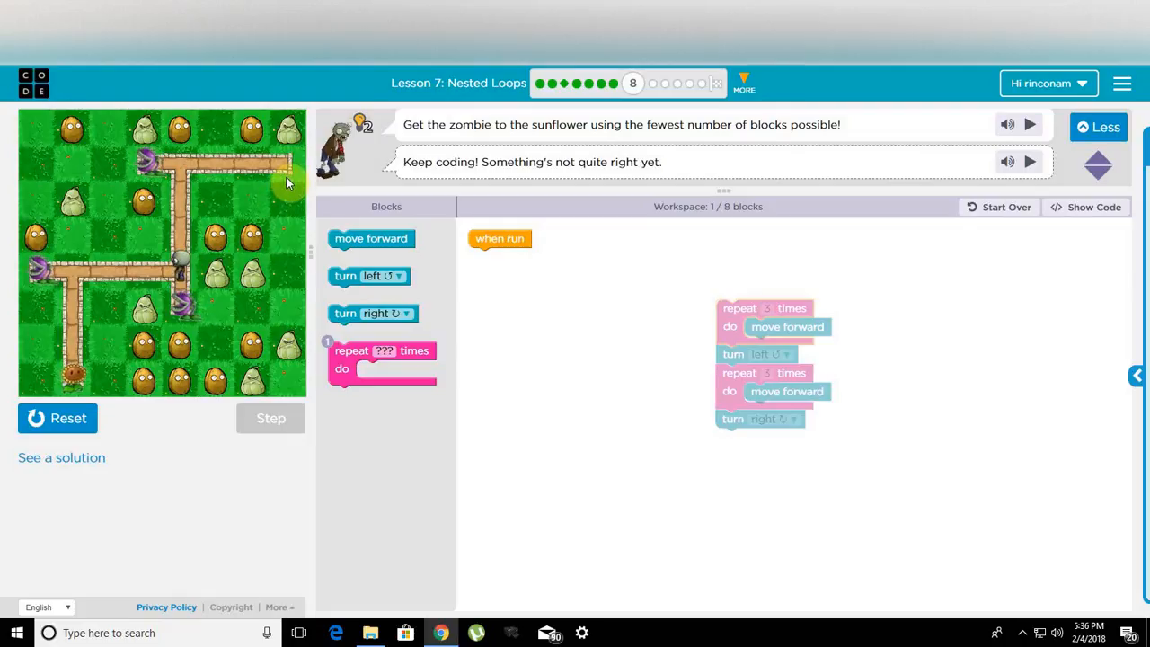
Wrap the loop stack in an outer repeat-2 loop under when run and run the program
{"action": "left_click_drag", "start_coordinate": [381, 359], "coordinate": [483, 402]}
{"action": "type", "text": "2"}
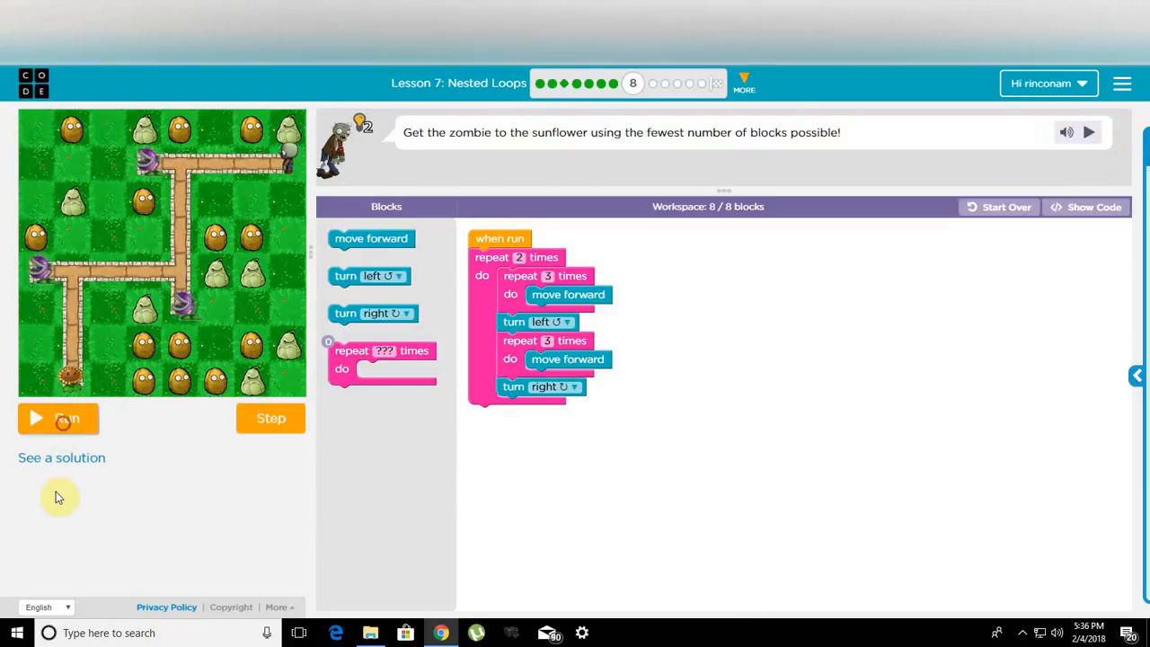
{"action": "left_click", "coordinate": [57, 417]}
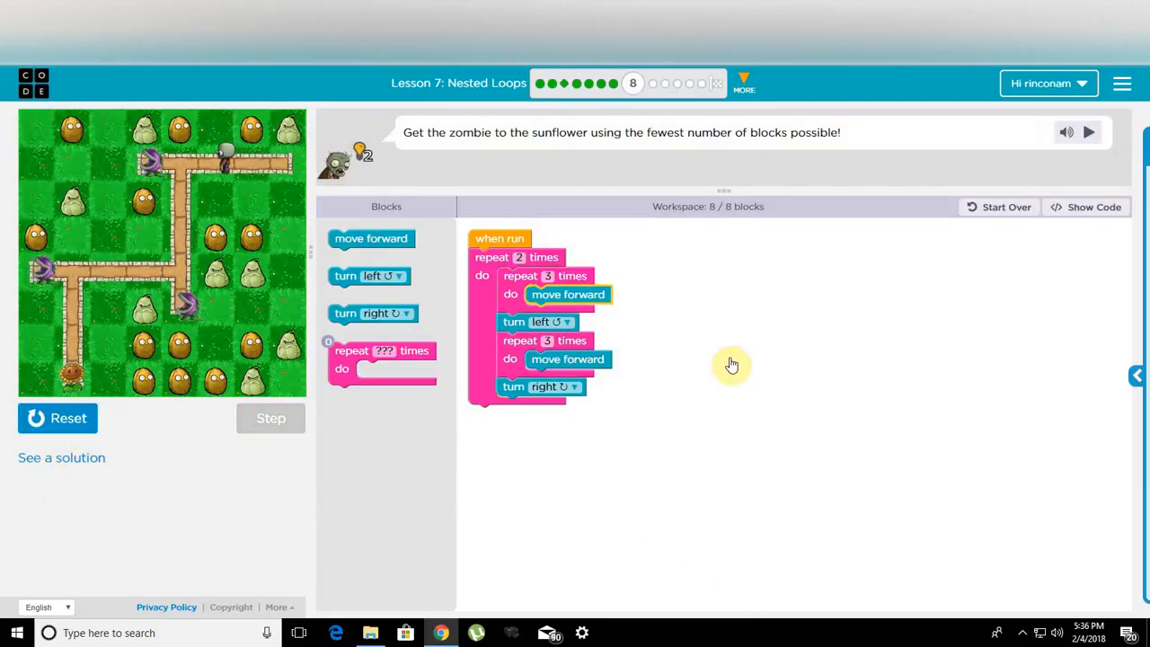